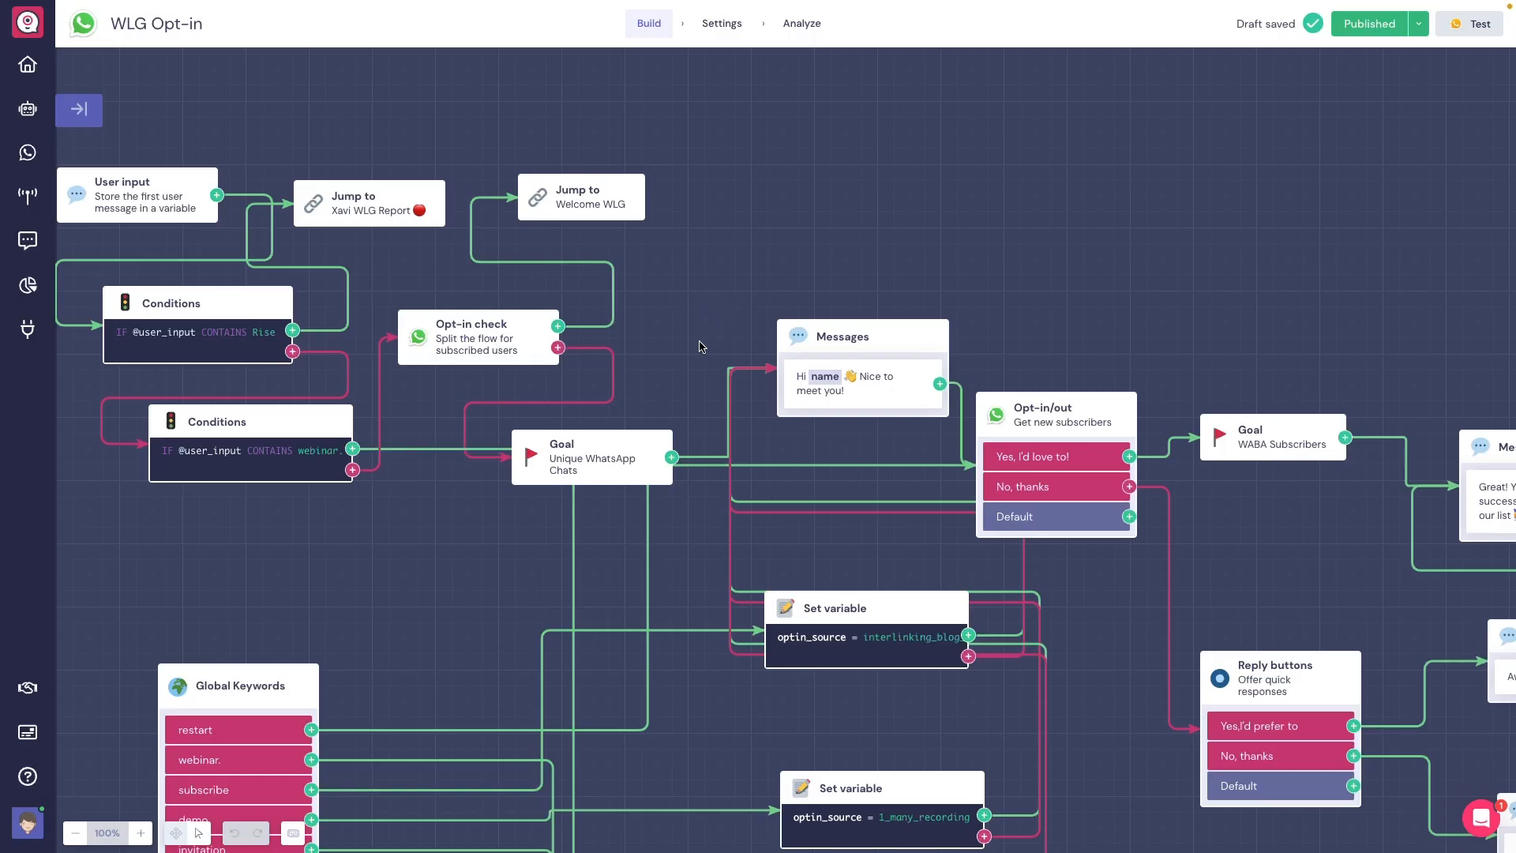
- Open the WLG Opt-in bot's Analyze metrics chart
left_click(801, 23)
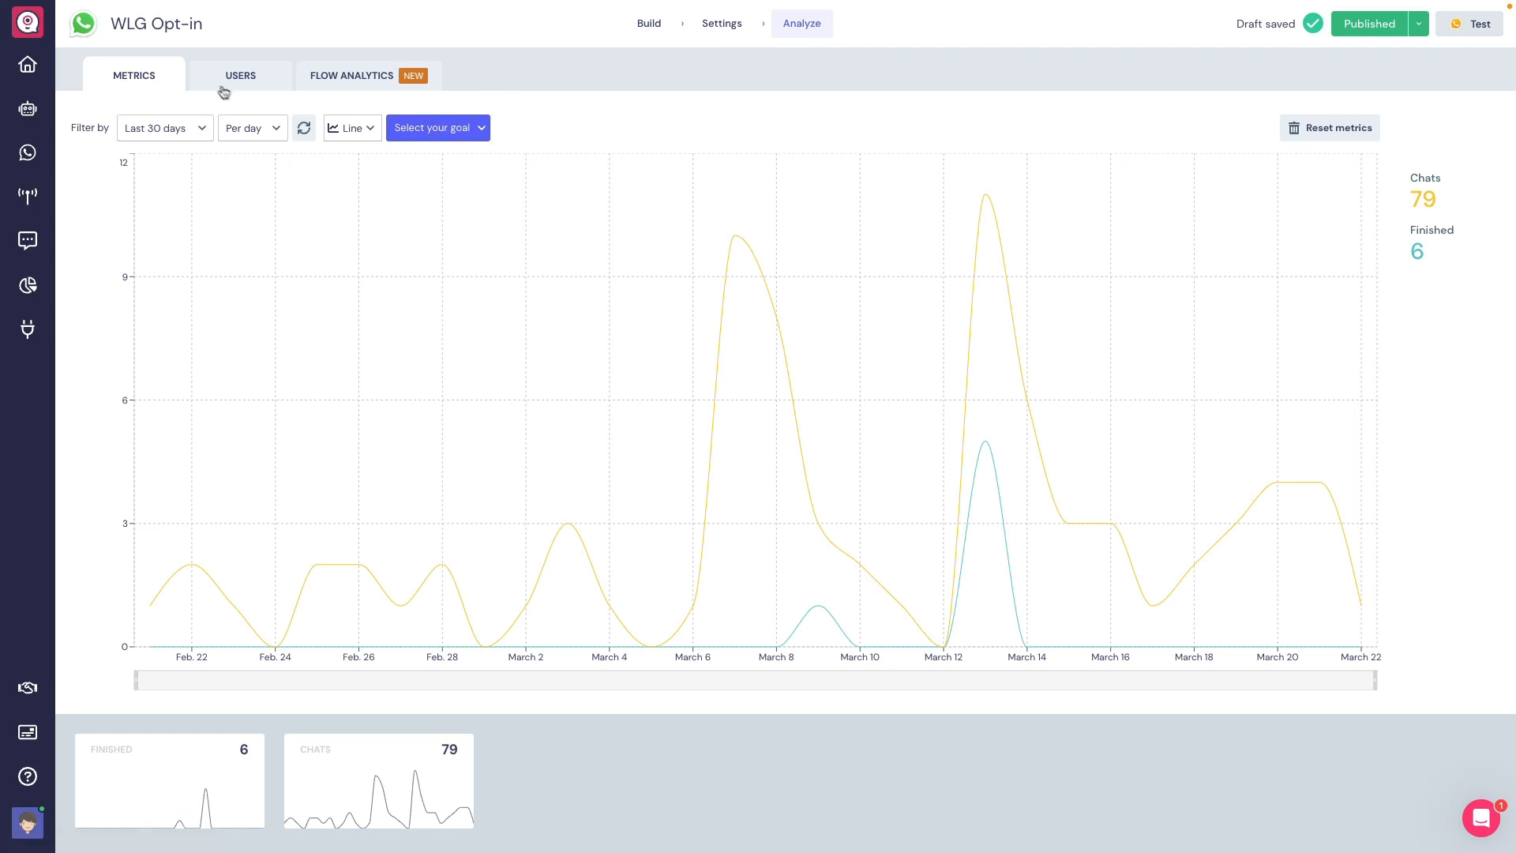
mouse_move(352, 107)
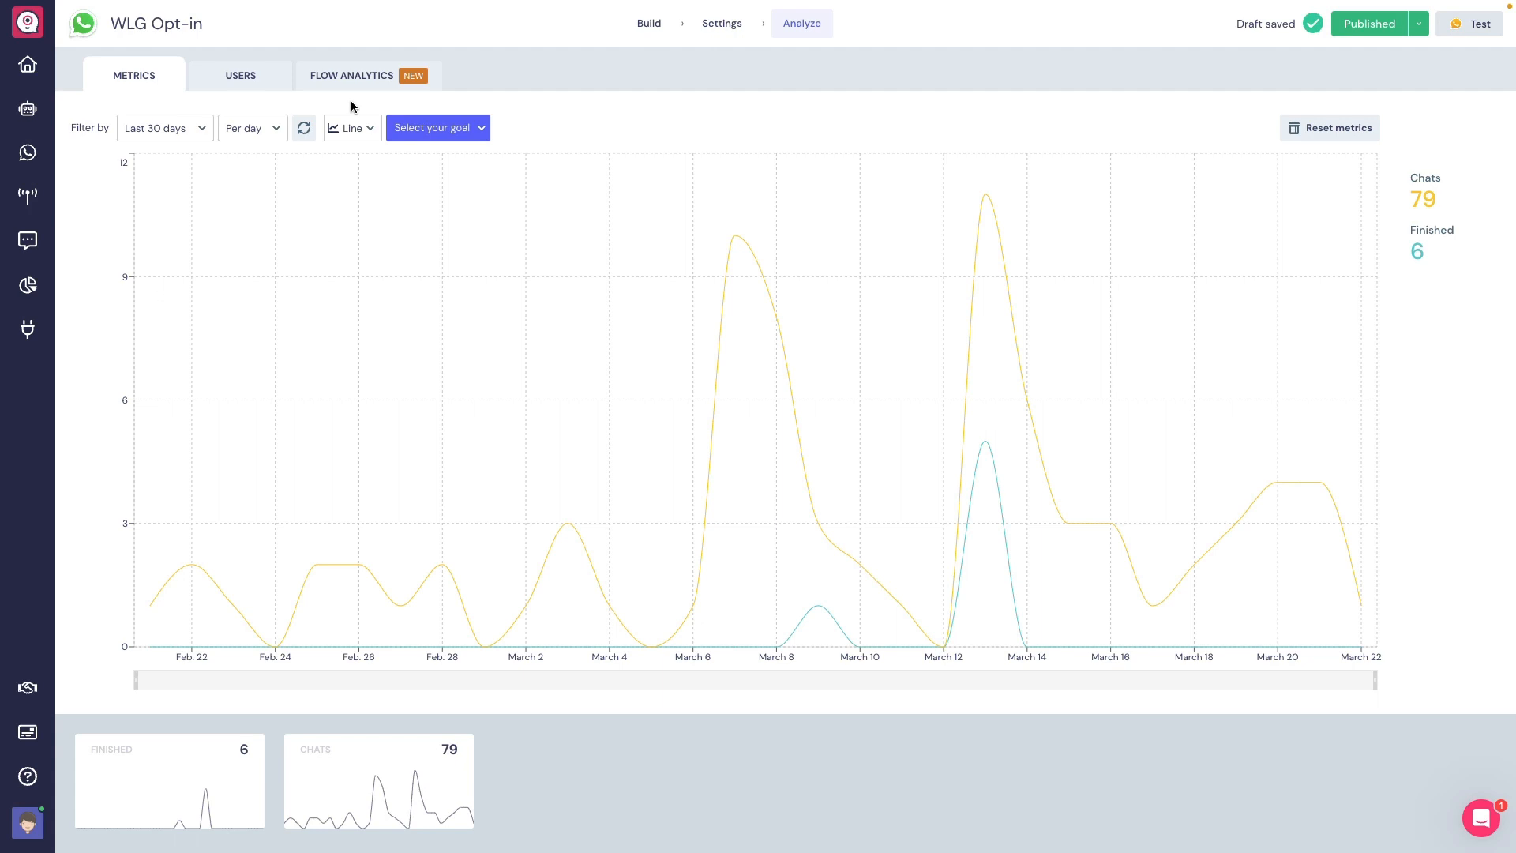
mouse_move(374, 766)
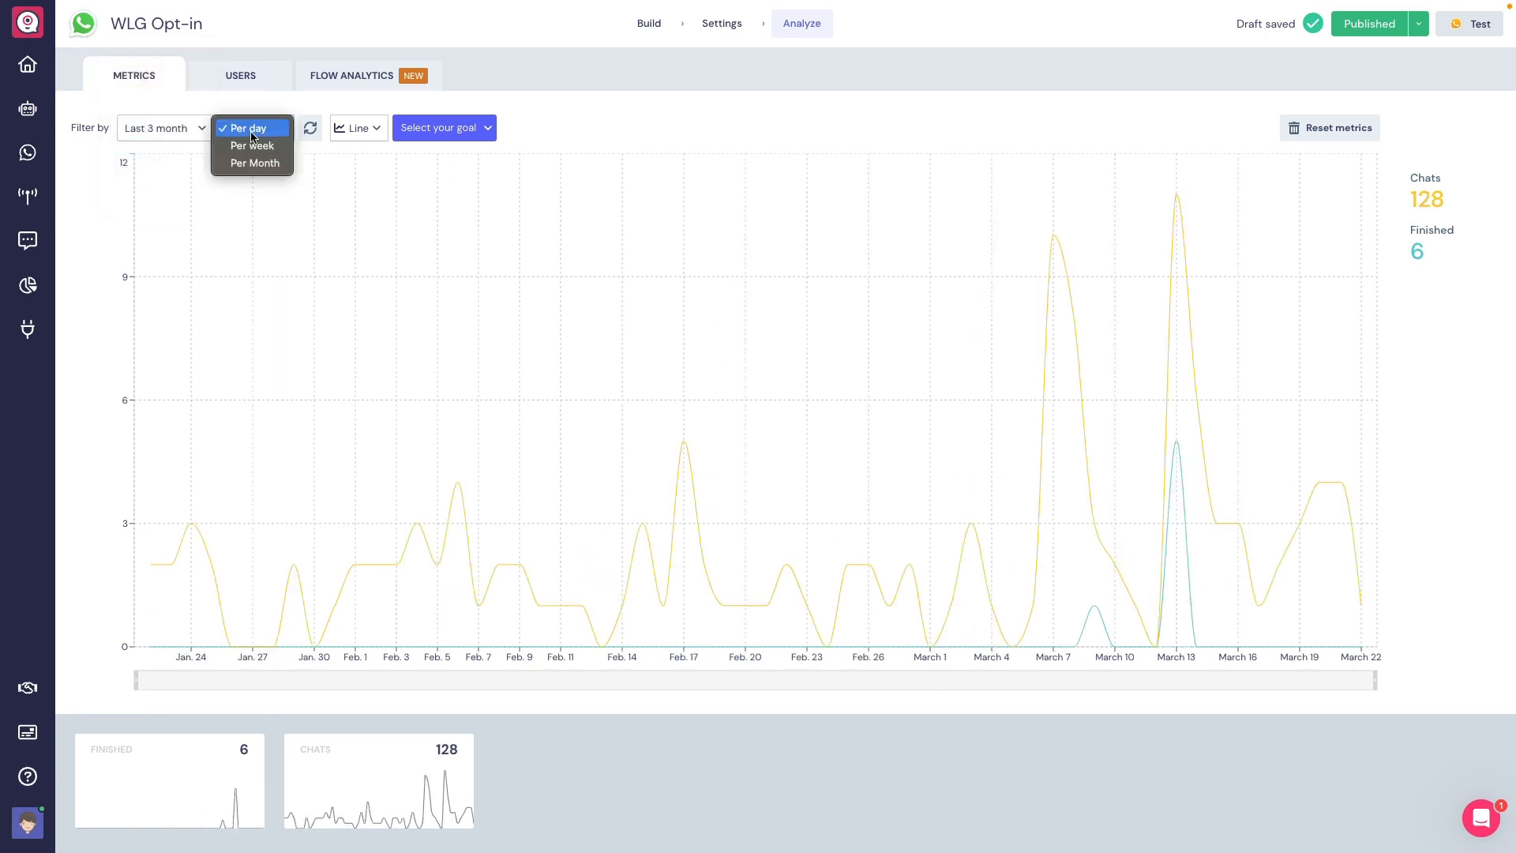
- Group chats per week, add the Unique WhatsApp Chats goal, and show the users table
left_click(251, 145)
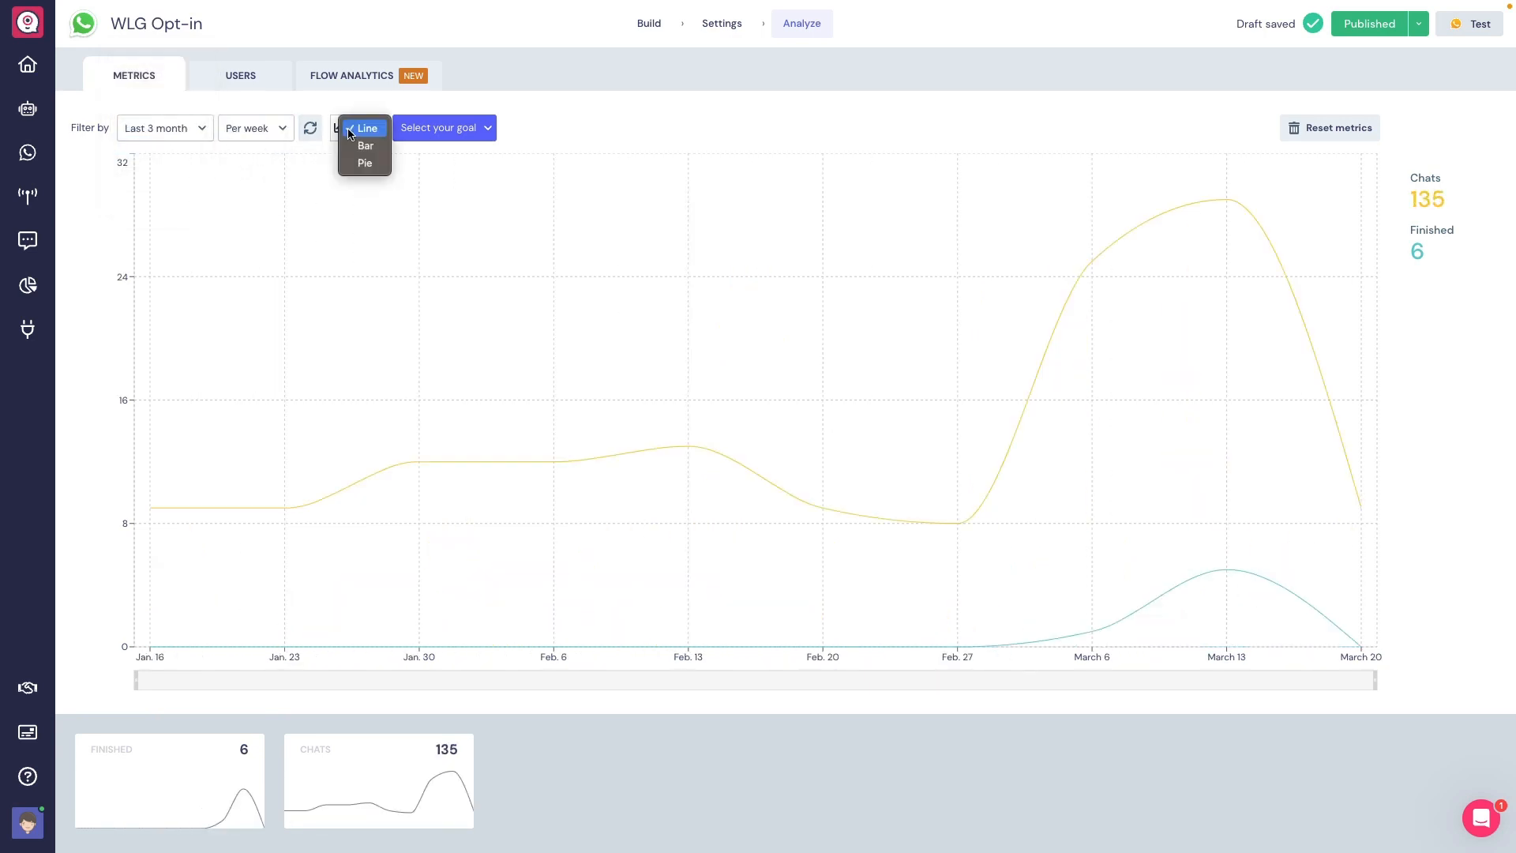
left_click(365, 145)
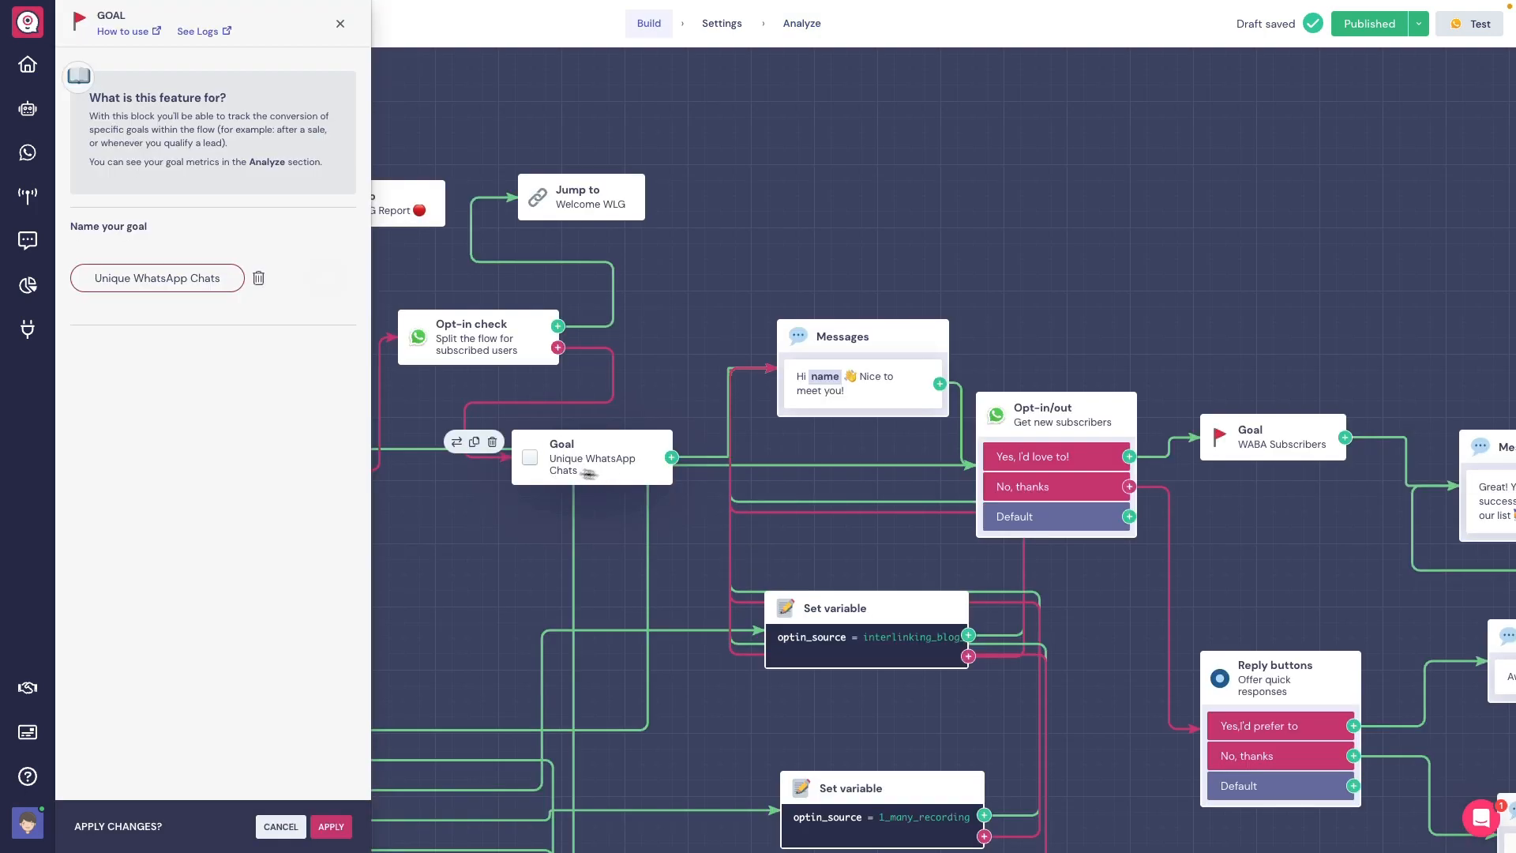
left_click(801, 23)
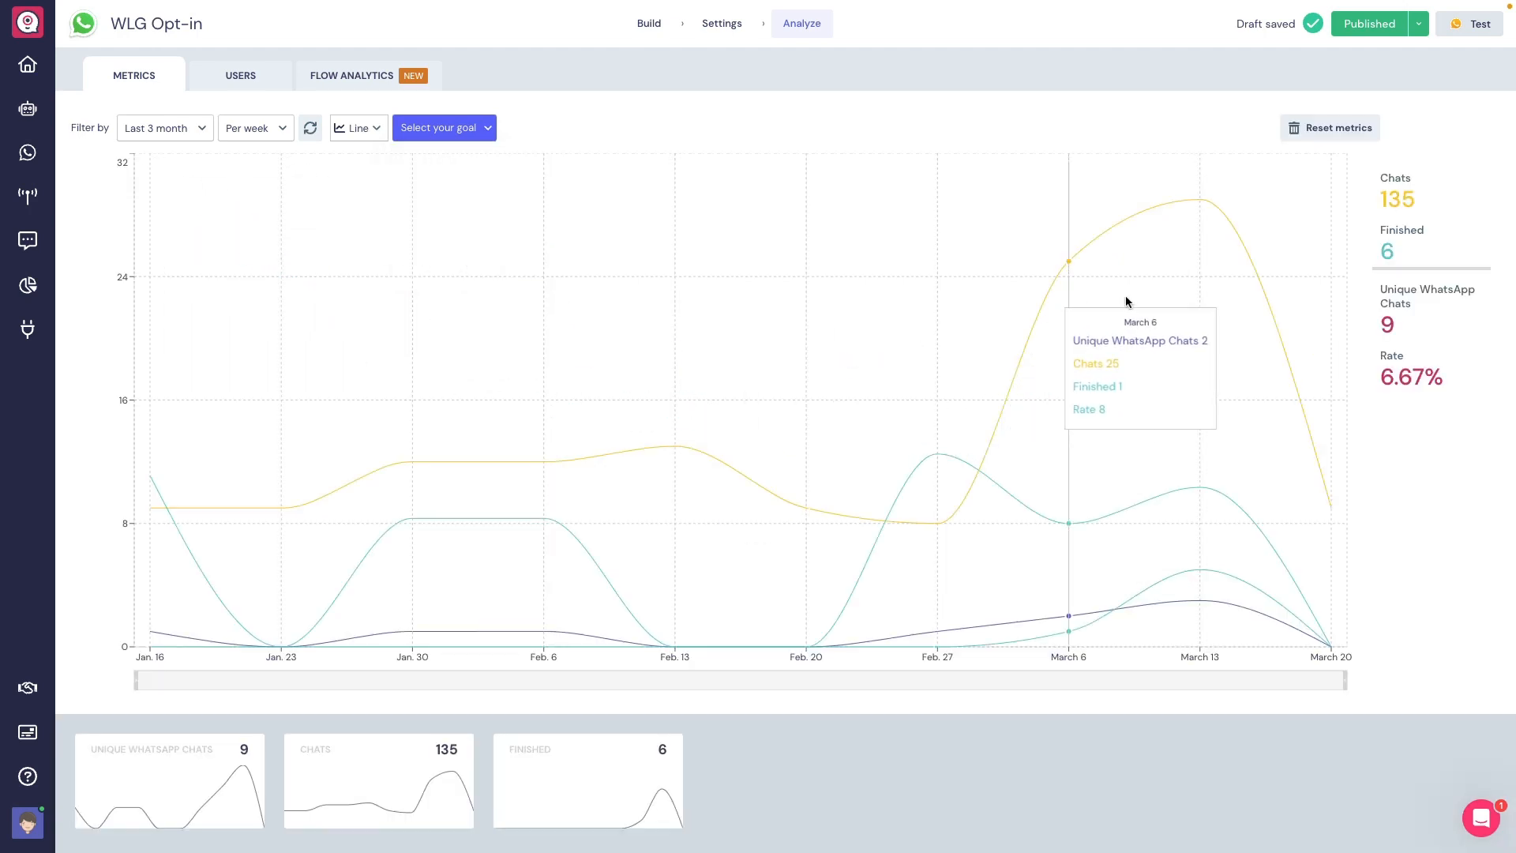
left_click(240, 76)
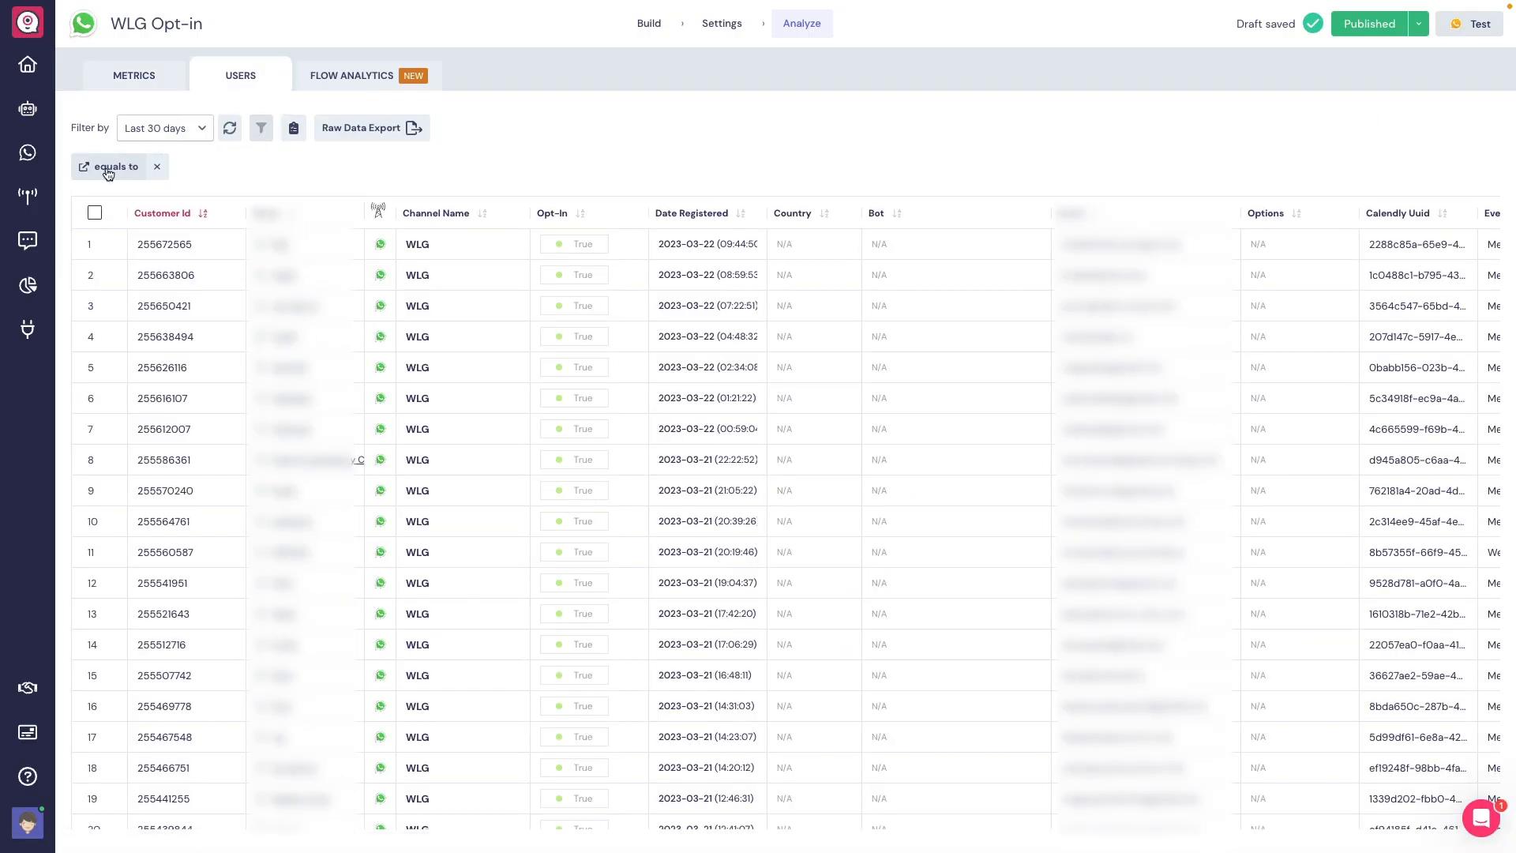
left_click(113, 166)
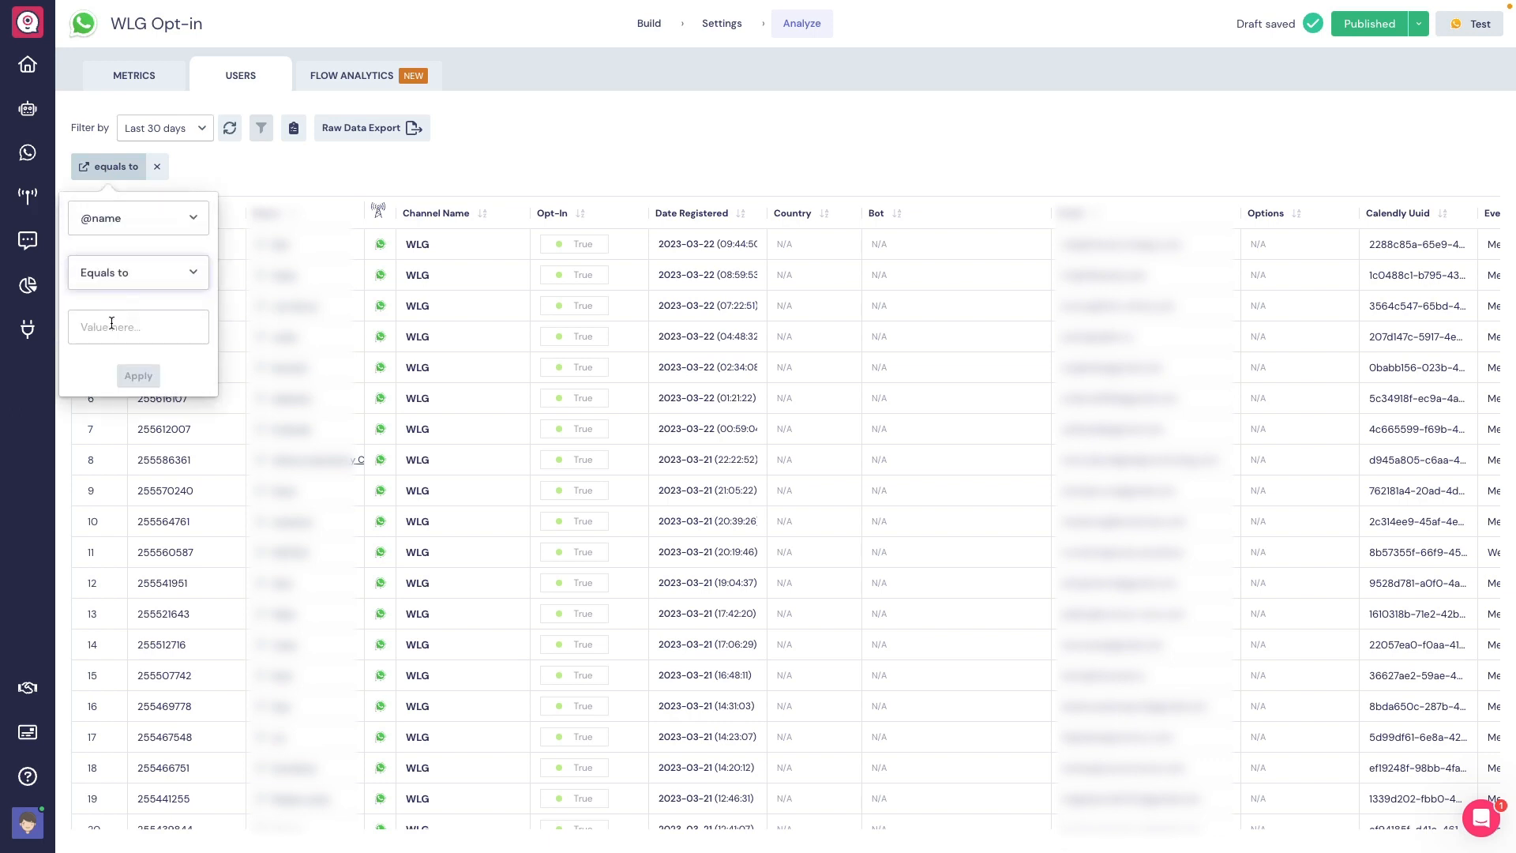
type("john")
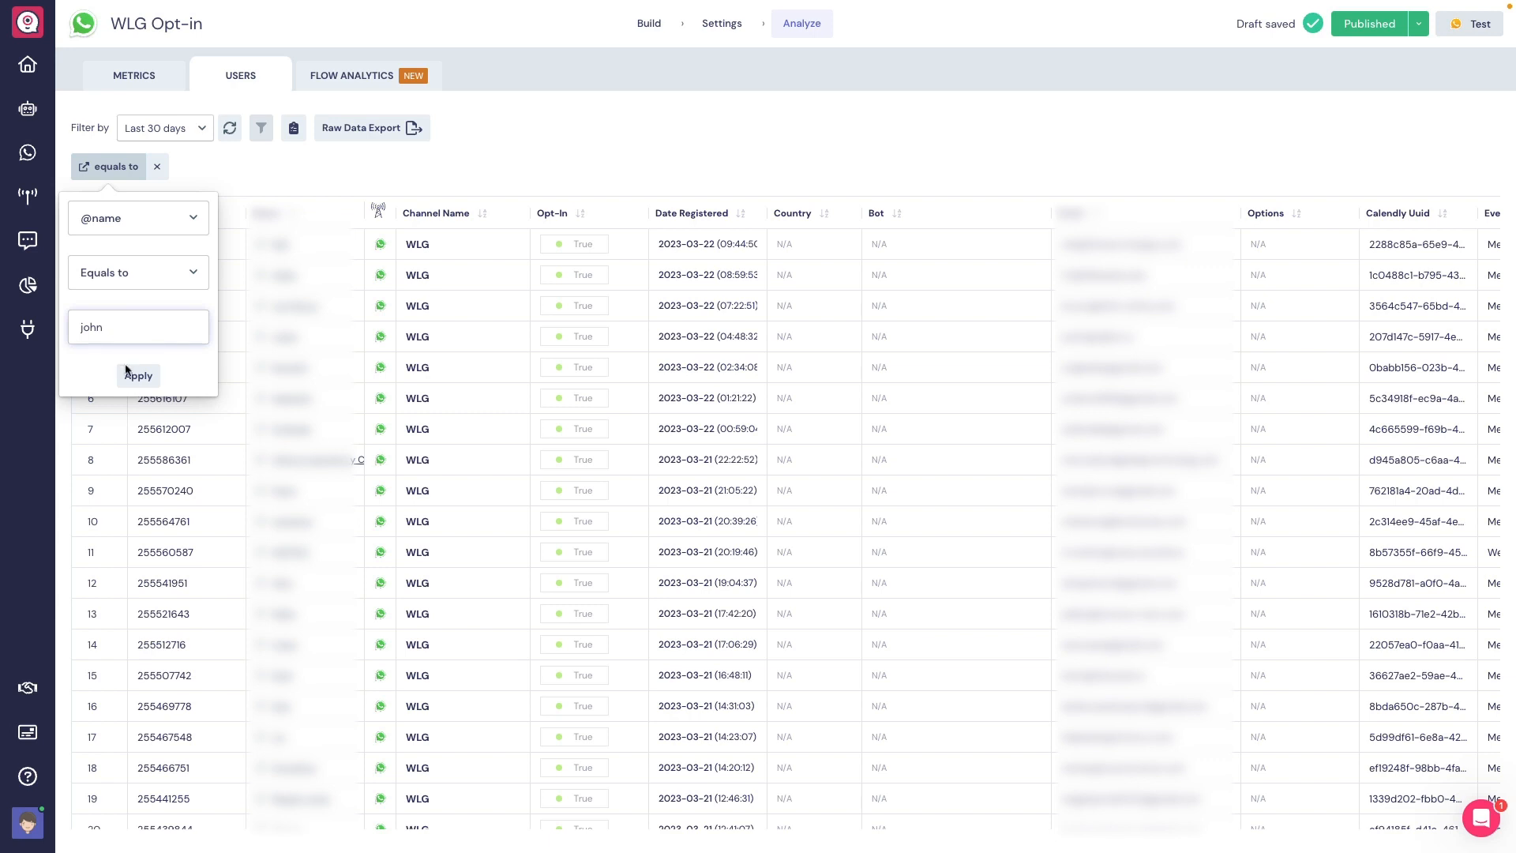
left_click(138, 375)
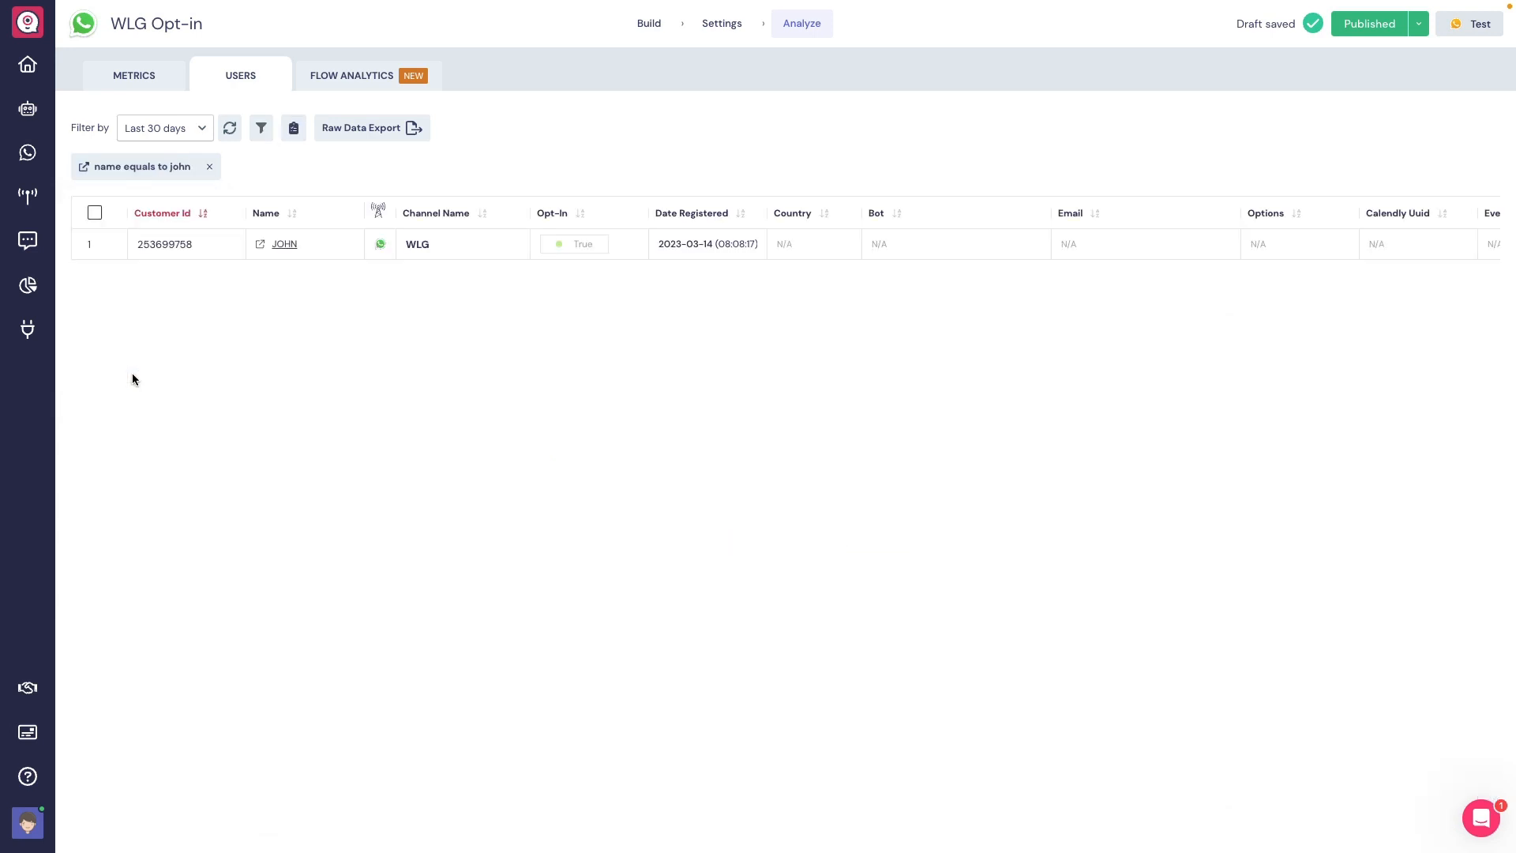
left_click(293, 128)
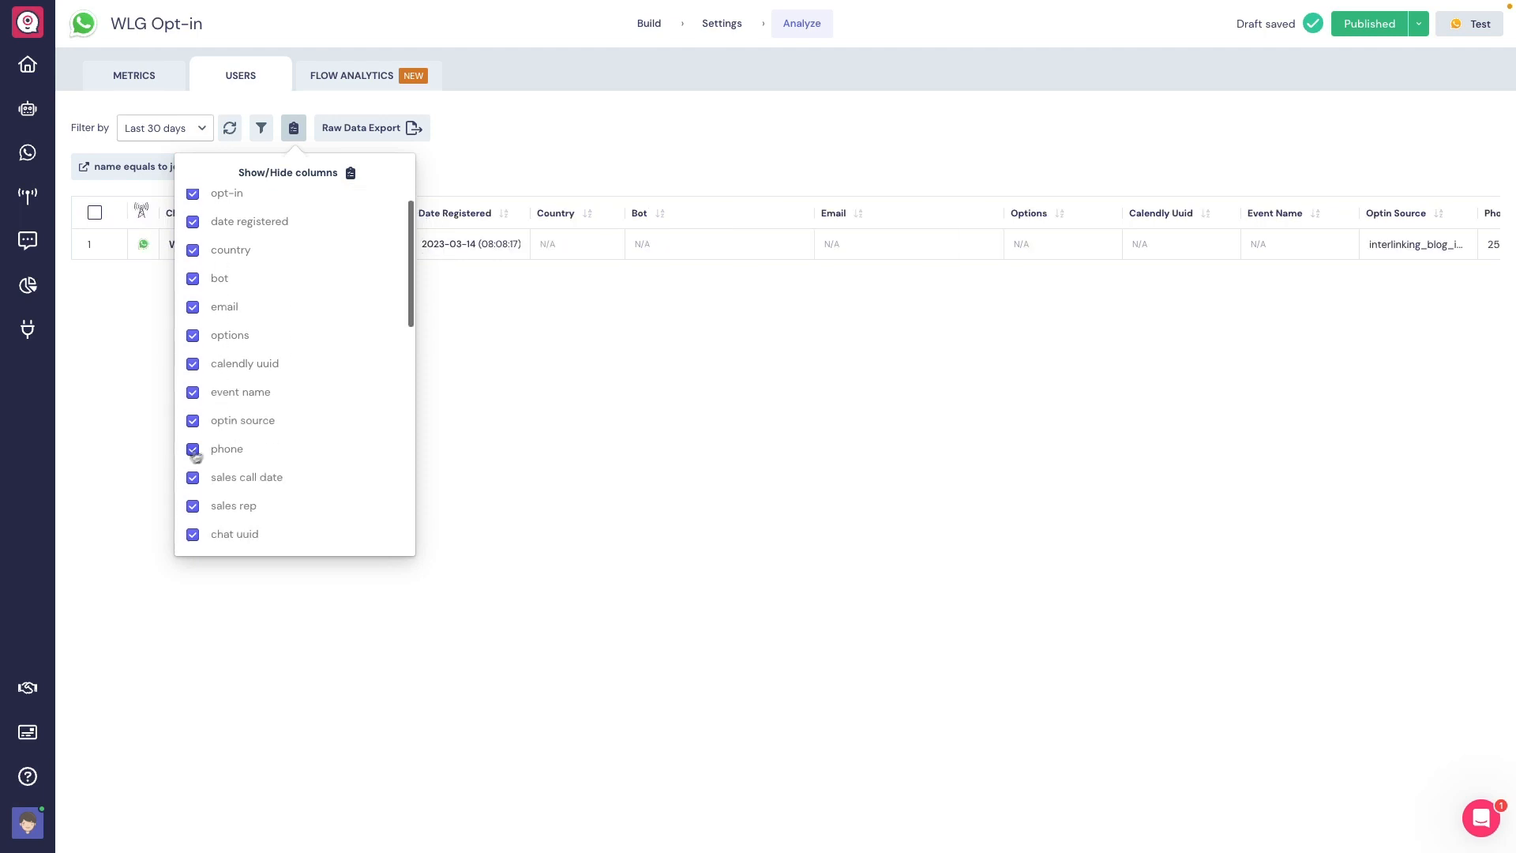
- Toggle a column's visibility, then view per-block conversion and drop-off percentages in Flow Analytics
left_click(351, 76)
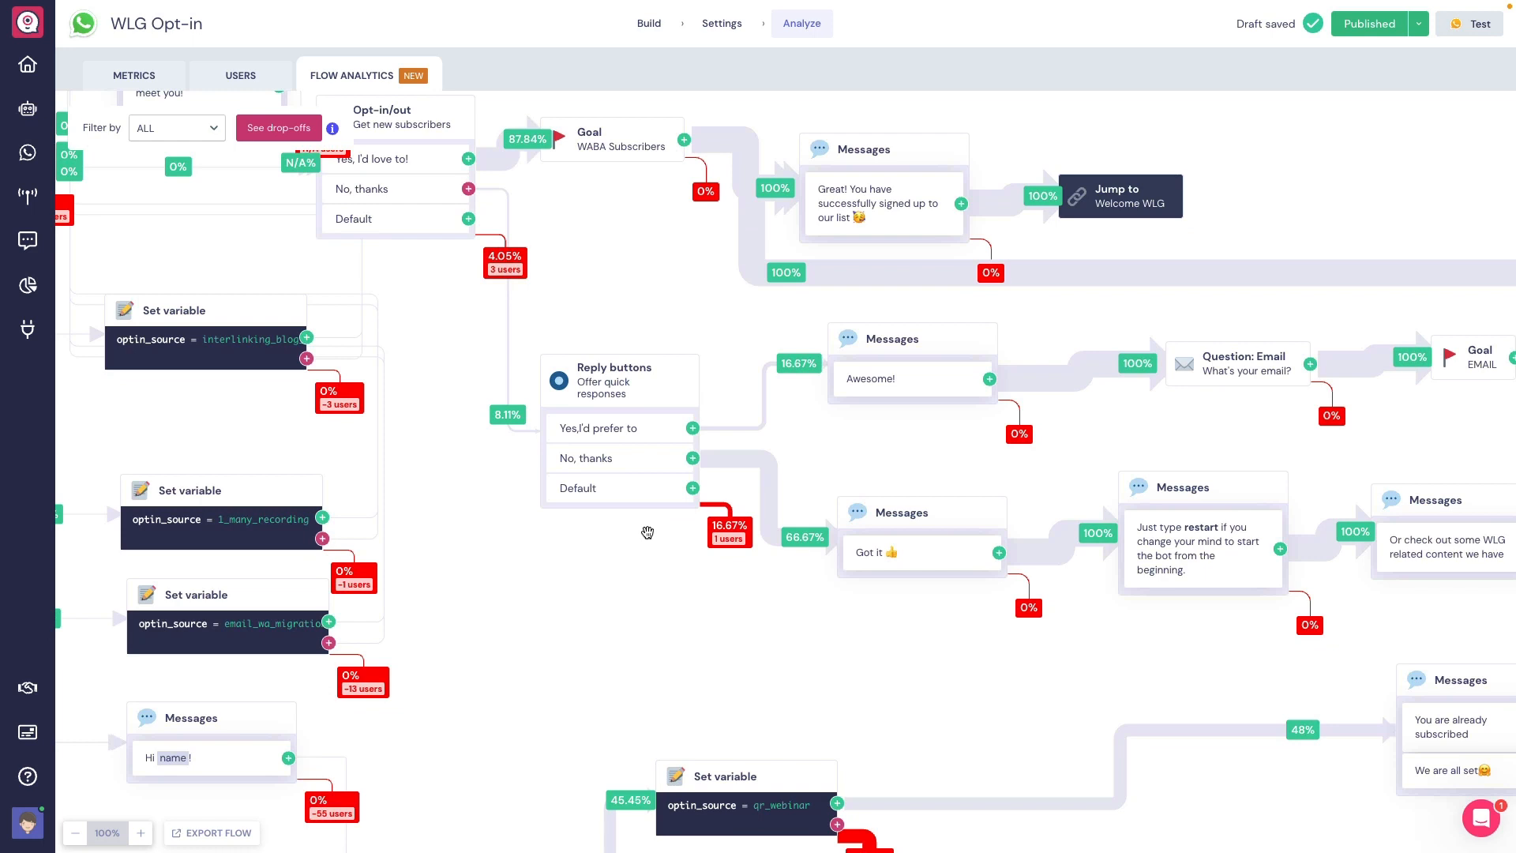
mouse_move(774, 483)
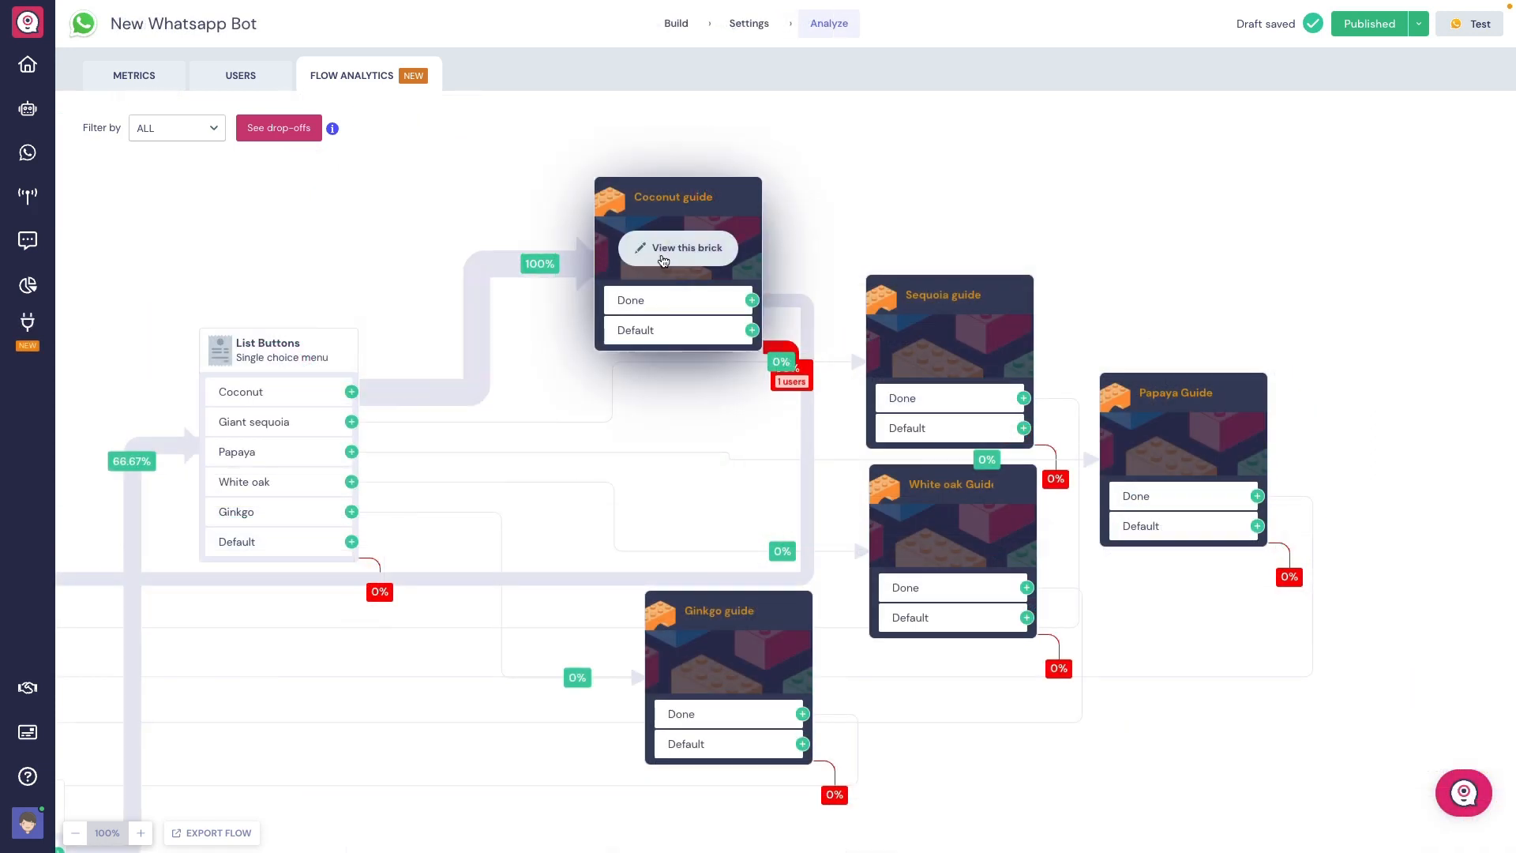
left_click(679, 247)
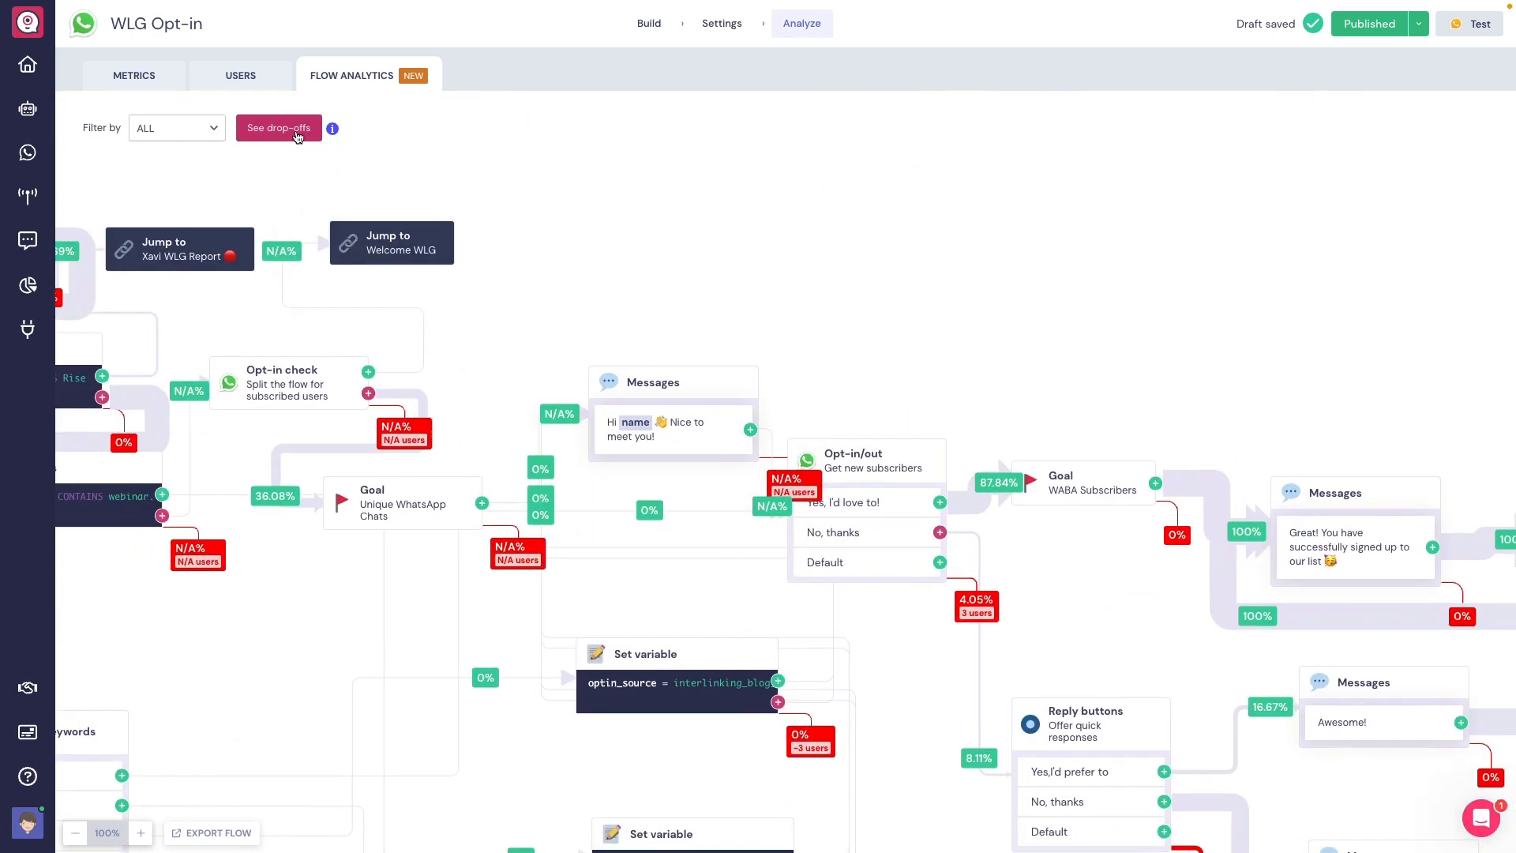
- Highlight blocks with drop-offs of 20% or more, export the flow, and return to metrics
left_click(279, 128)
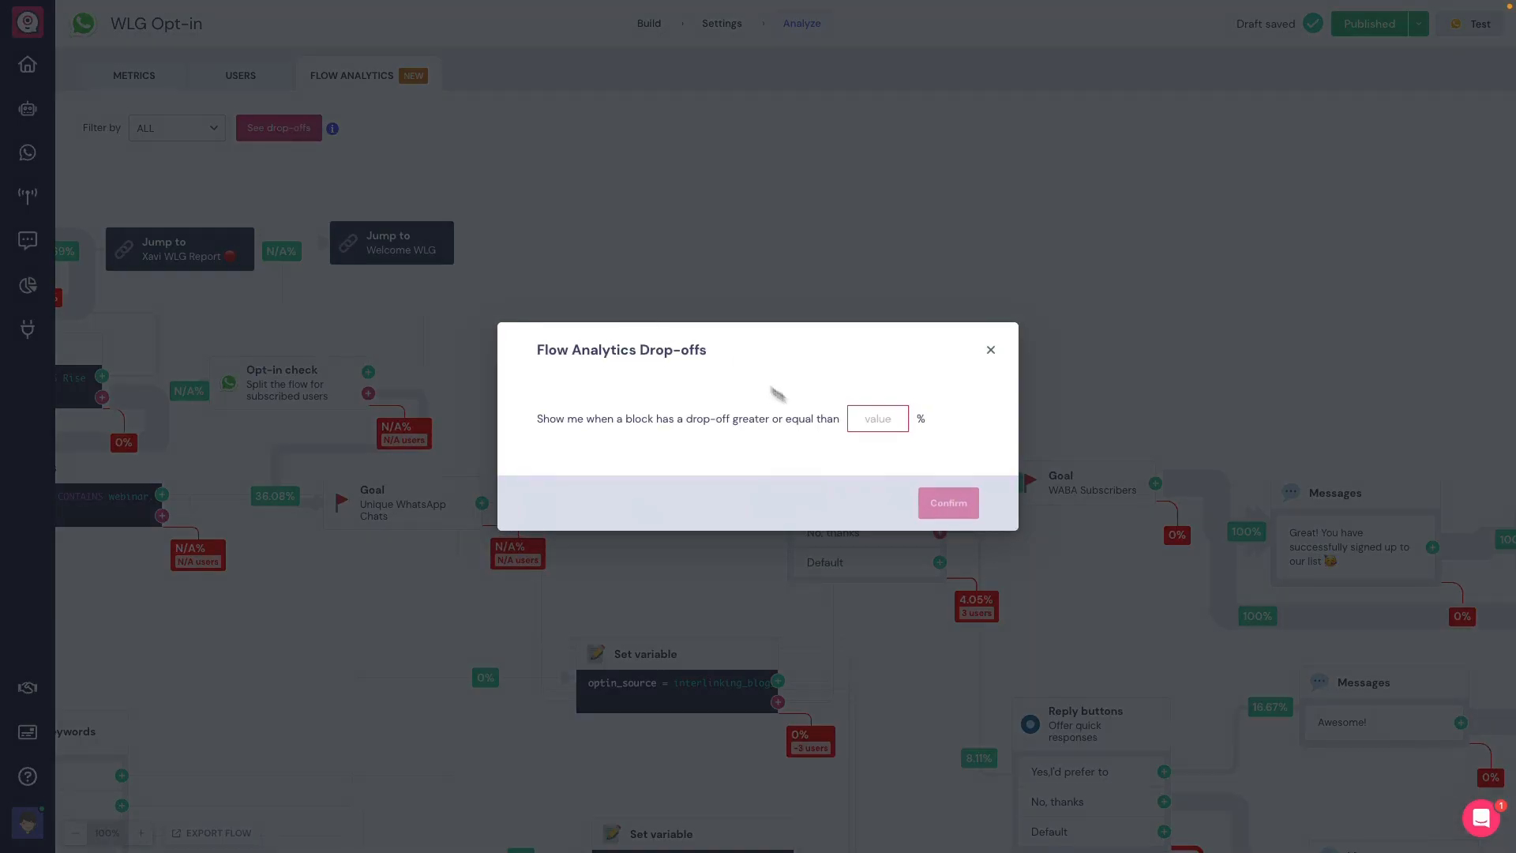
type("20")
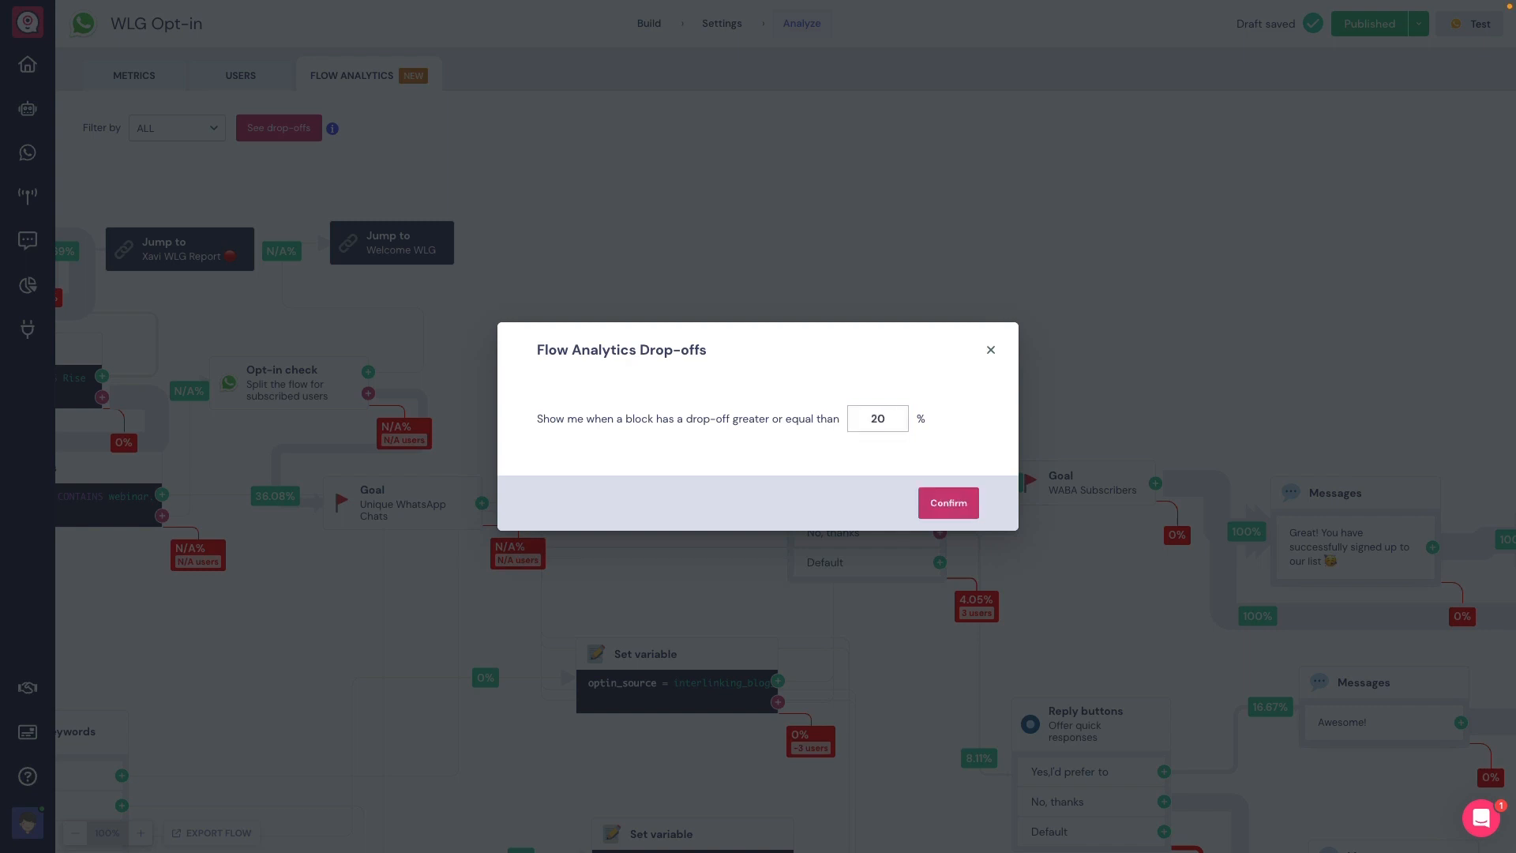
left_click(946, 502)
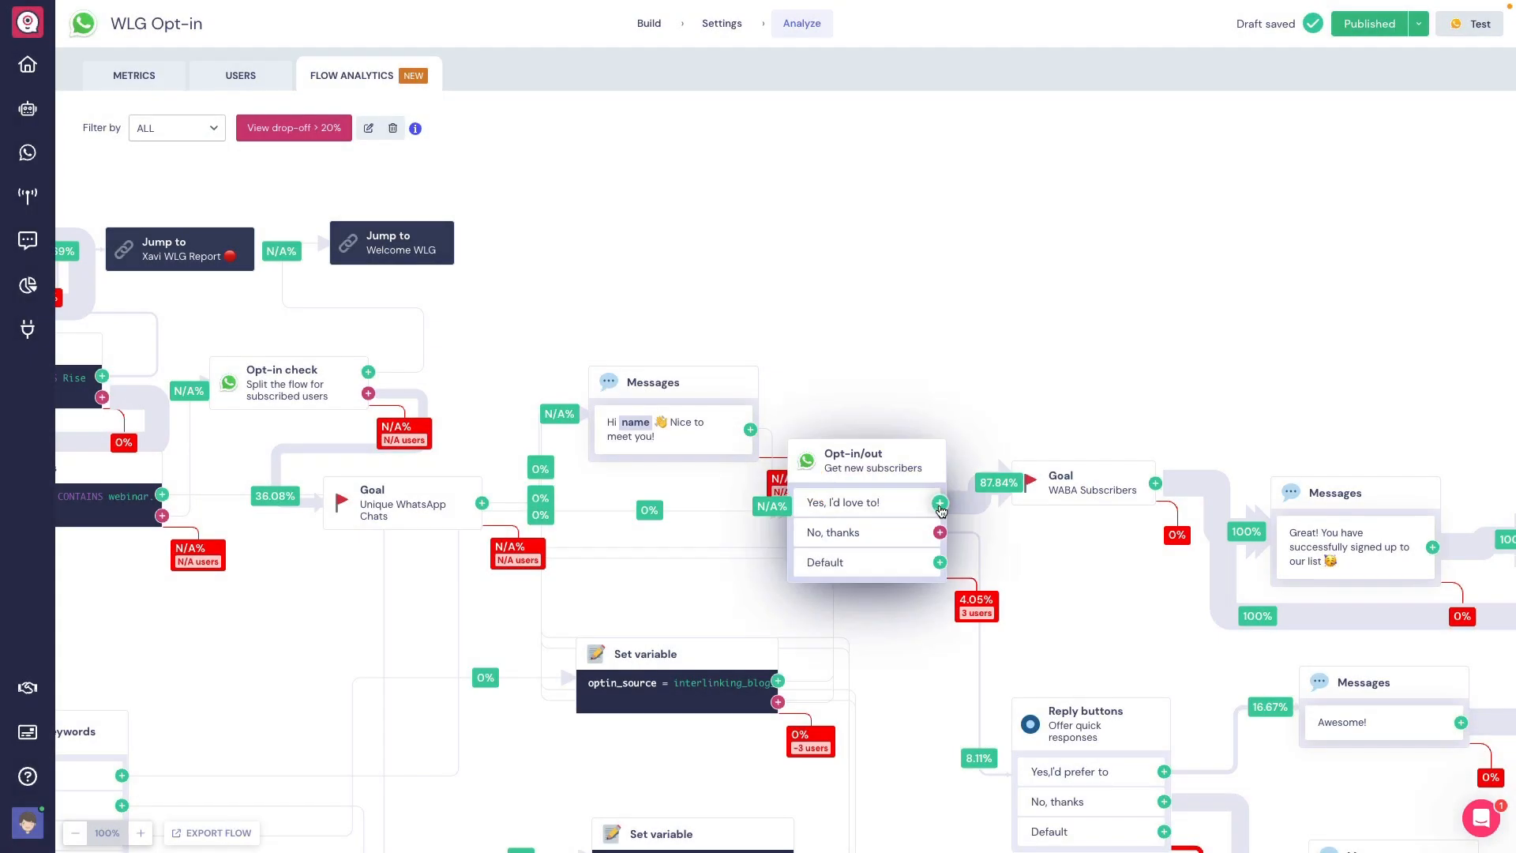
left_click(293, 126)
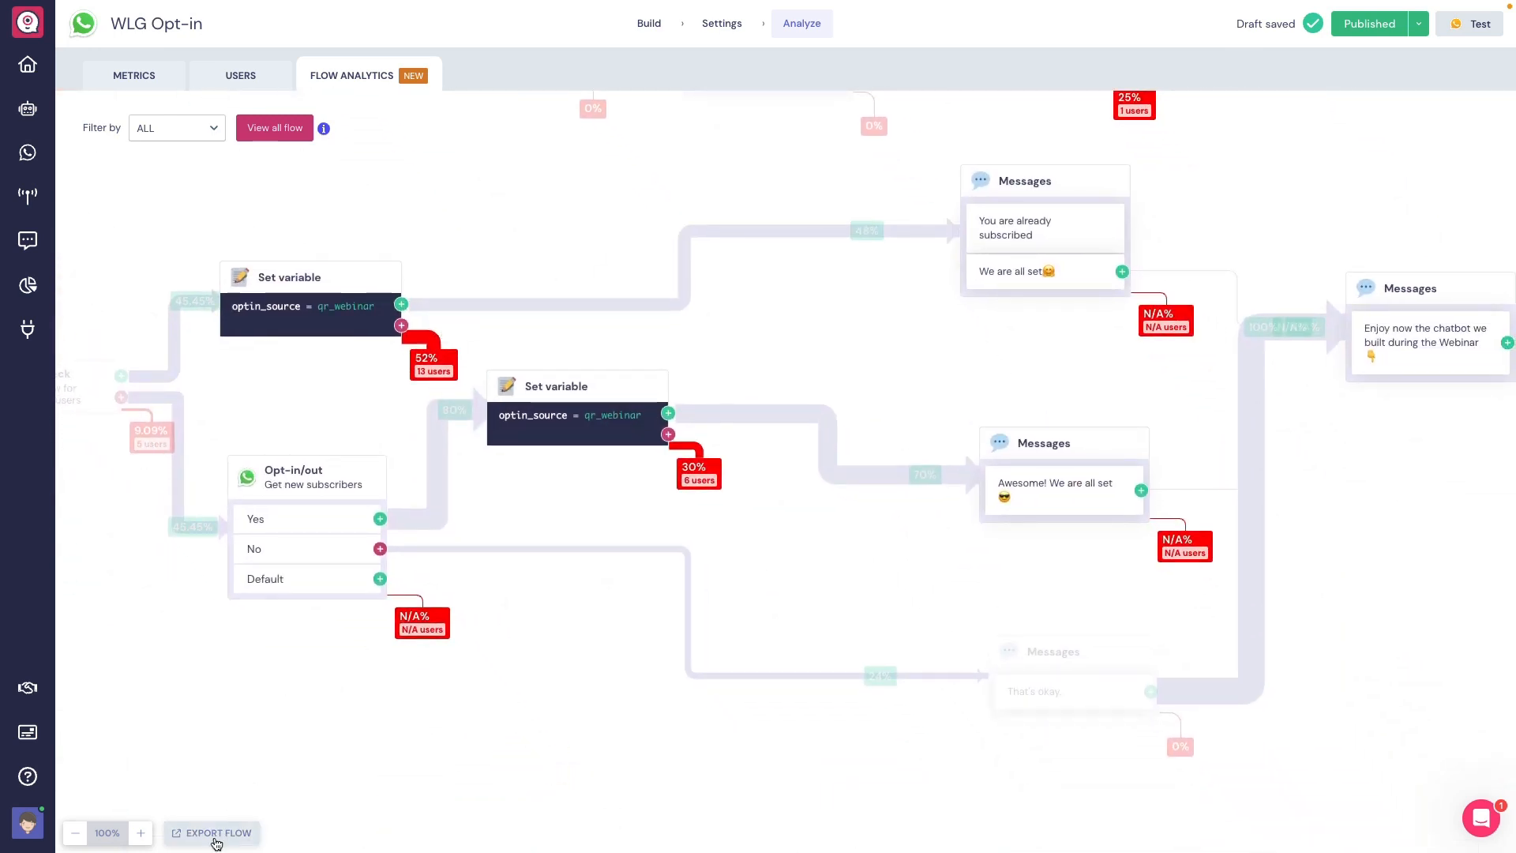
left_click(213, 832)
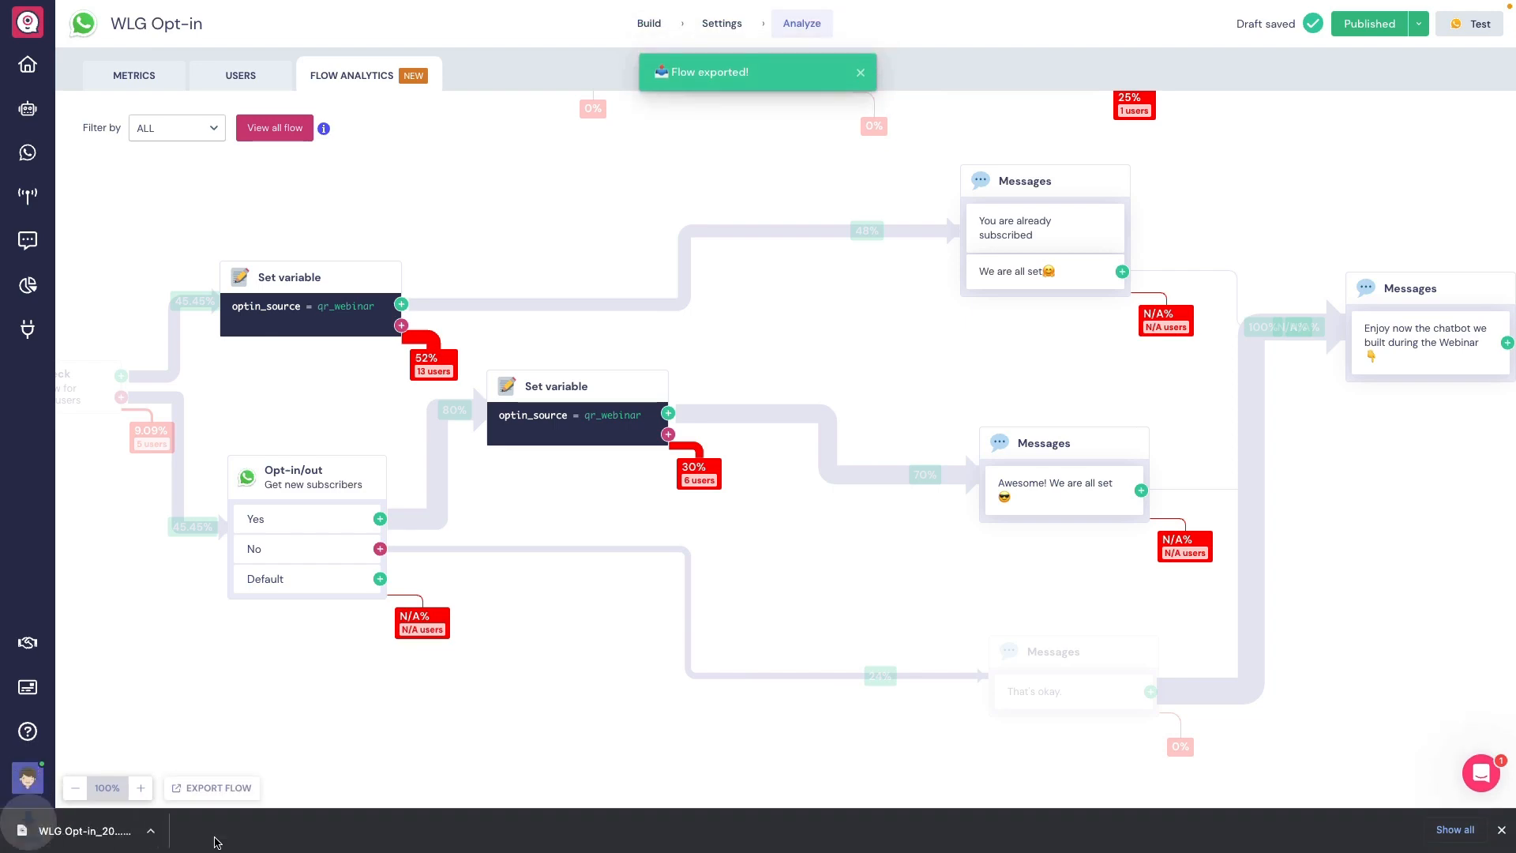
left_click(134, 76)
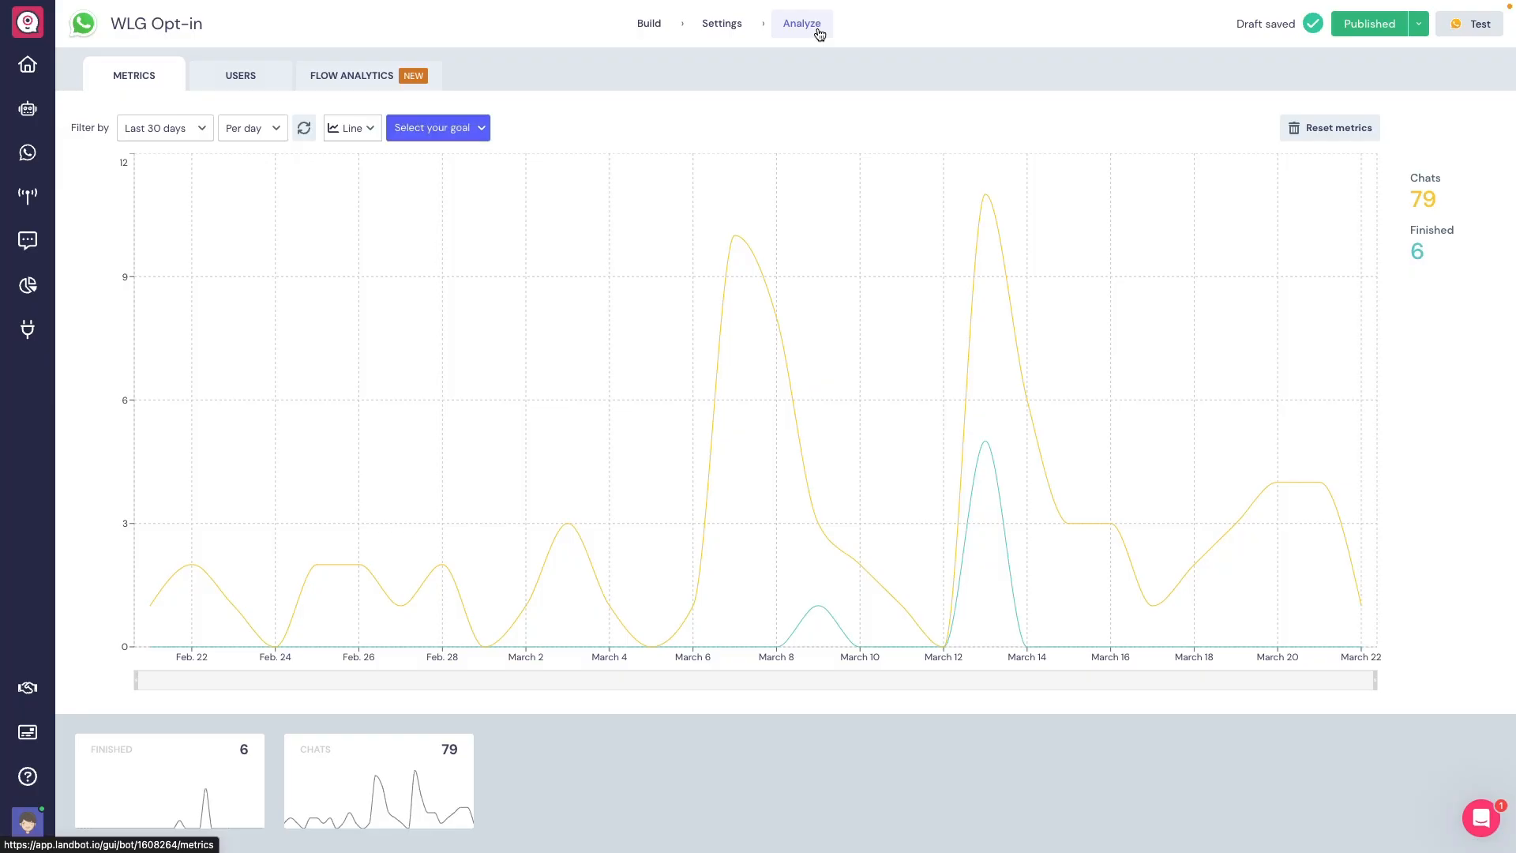
mouse_move(352, 79)
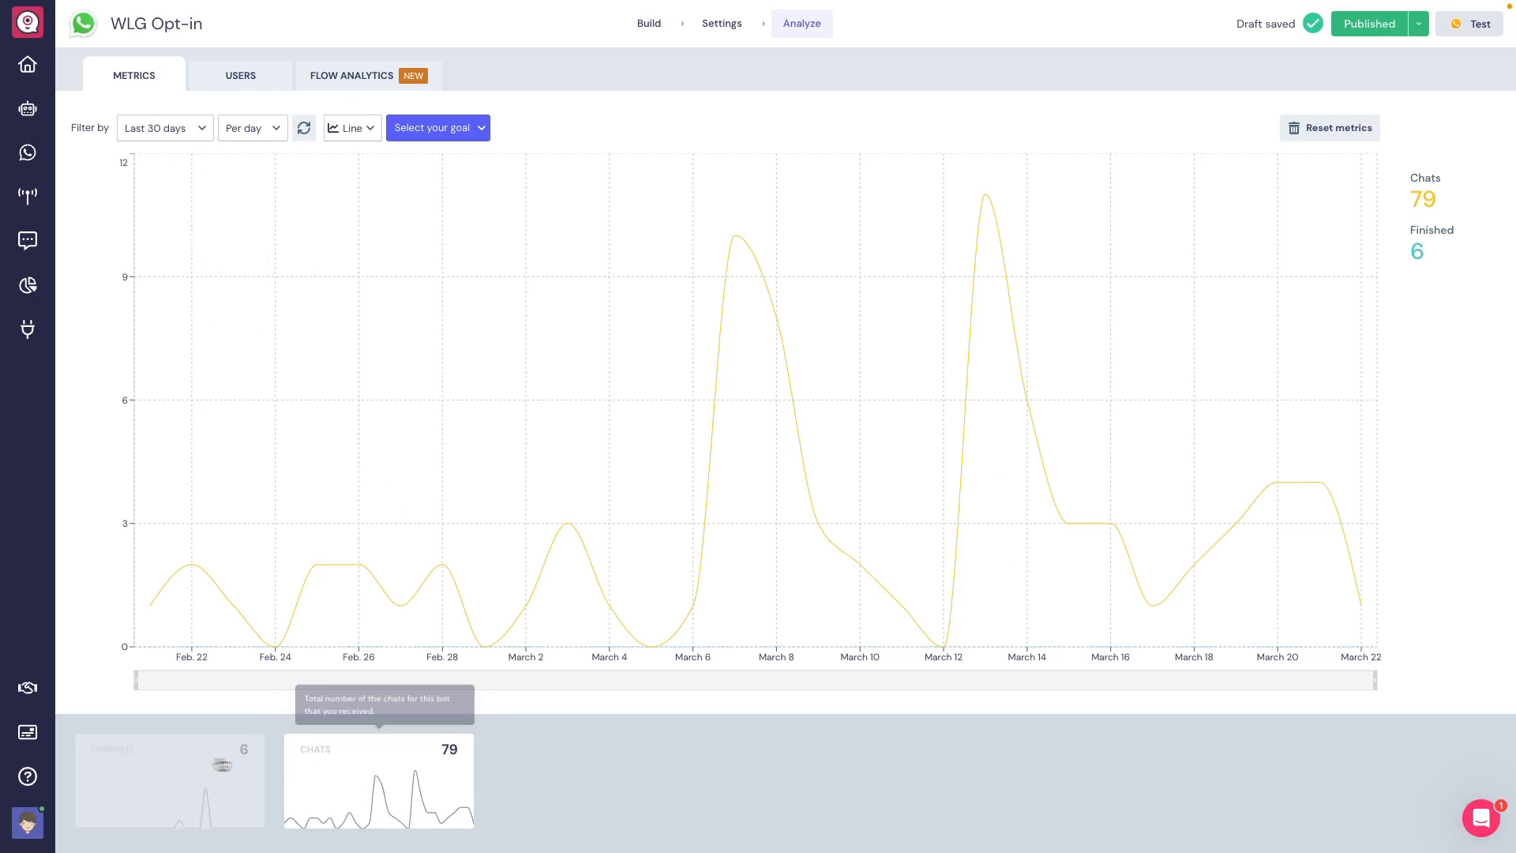
- Revisit the users table, then the flow analytics map showing a 4-user, 66.67% path
left_click(240, 76)
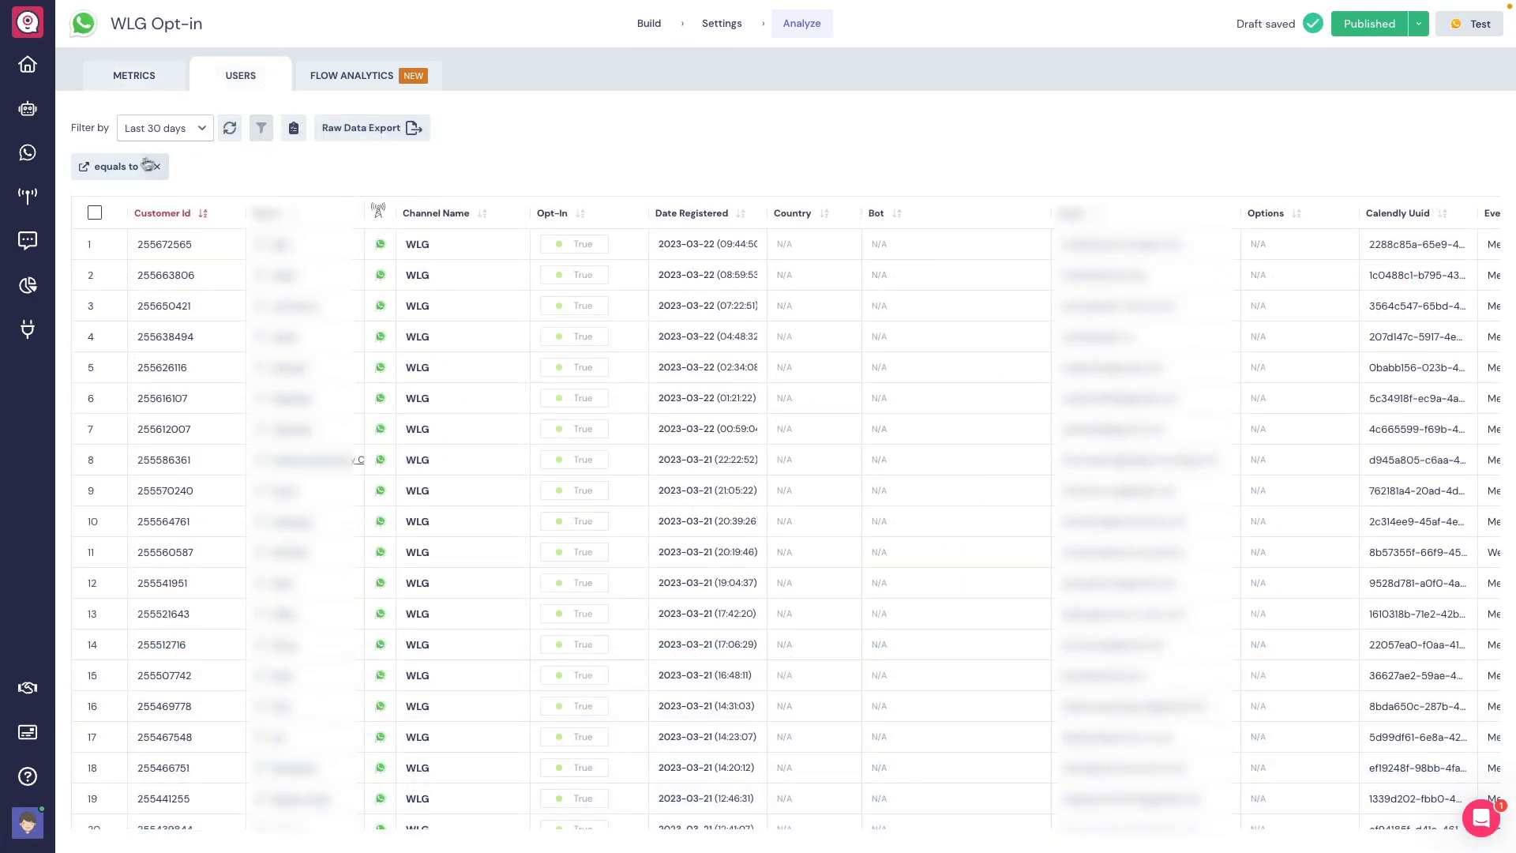
left_click(115, 166)
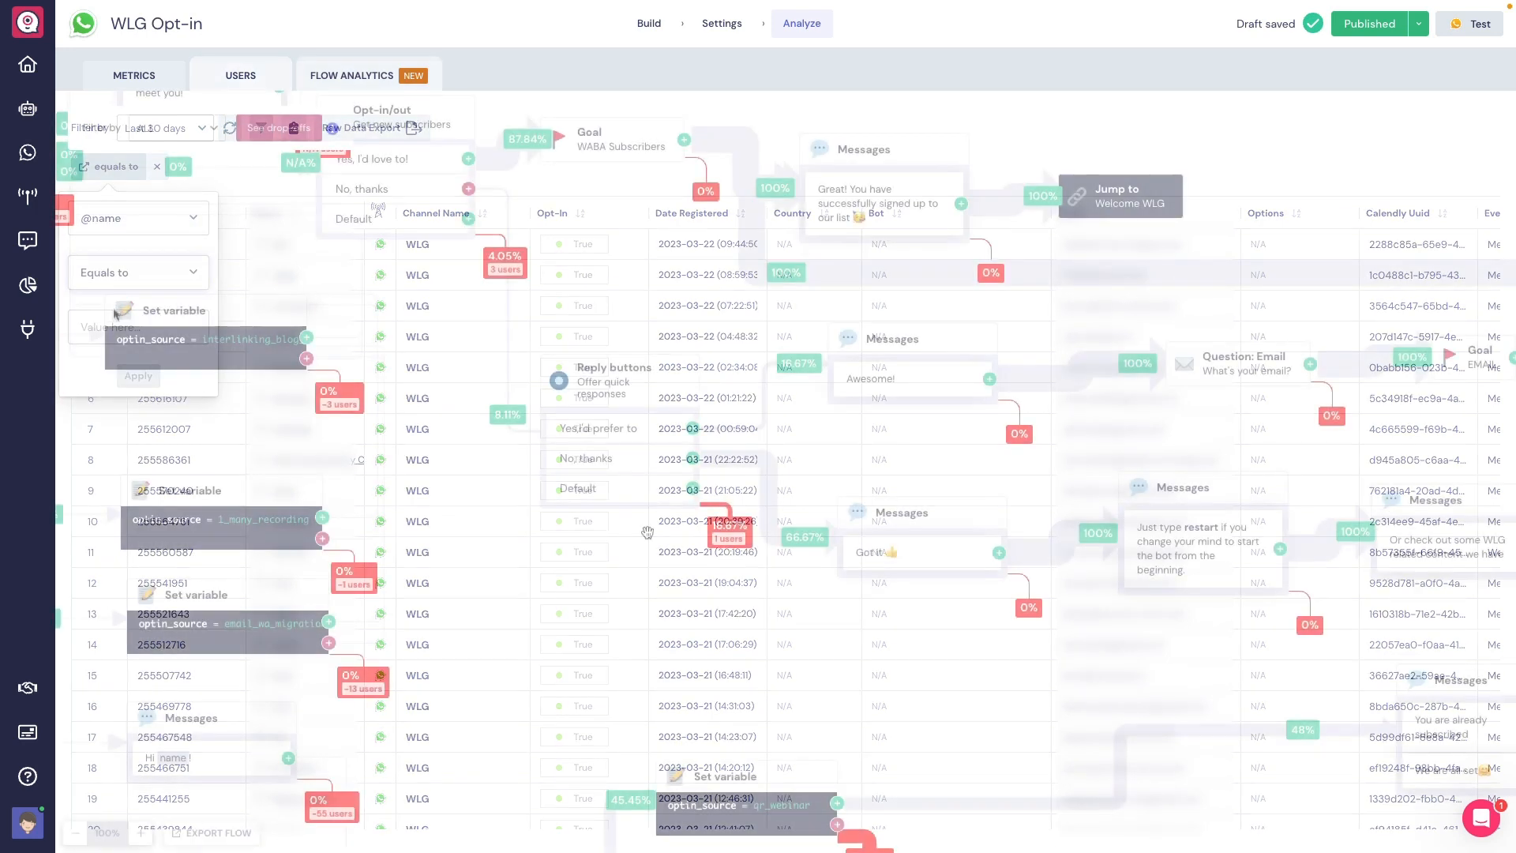
left_click(352, 76)
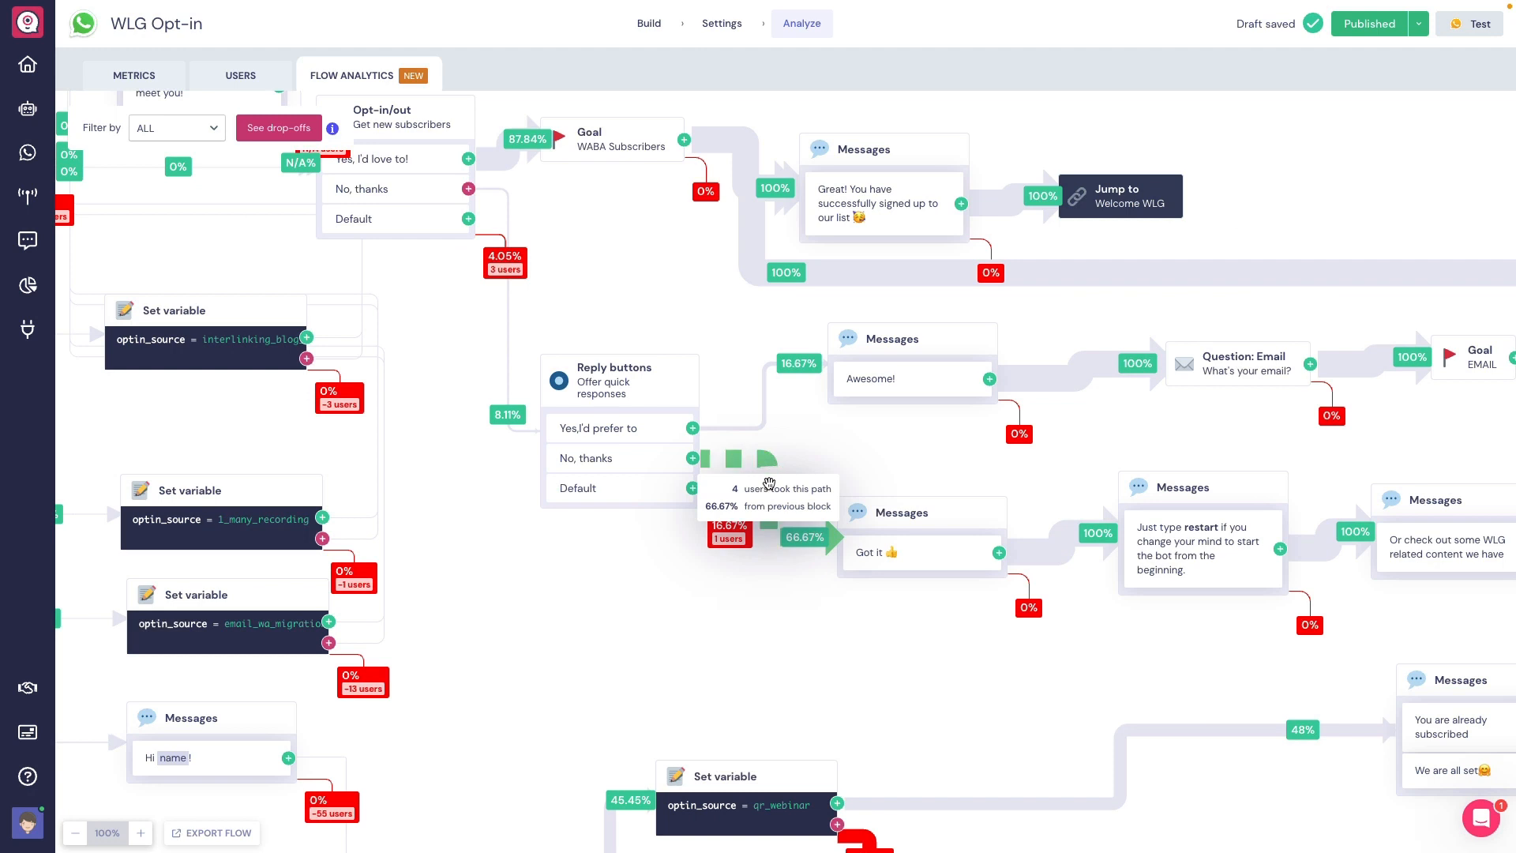